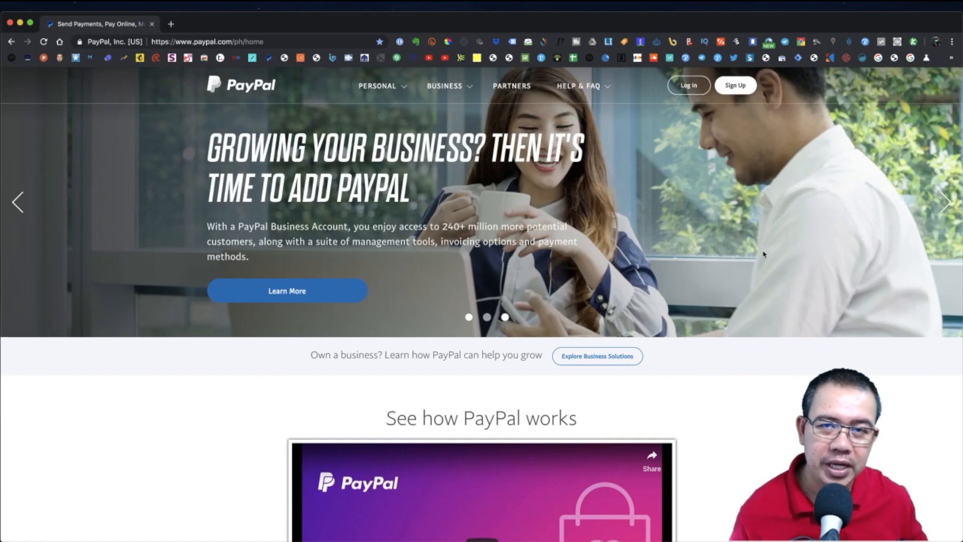
mouse_move(714, 195)
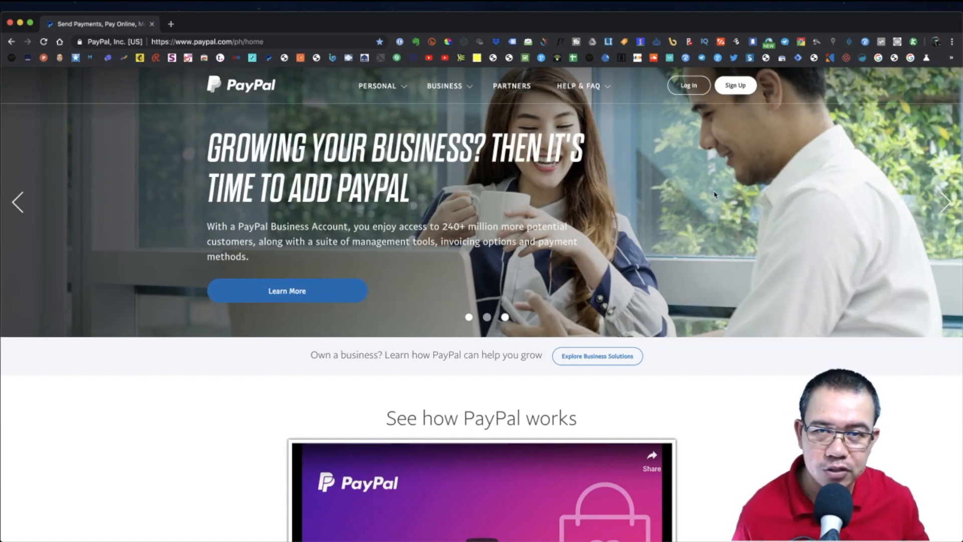
mouse_move(663, 122)
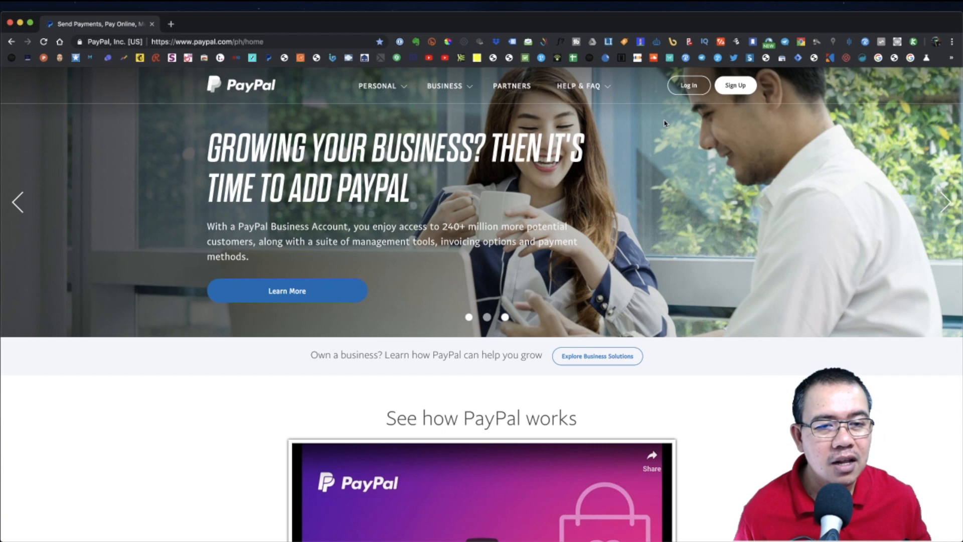
- Log in from the PayPal home page and go to the account settings gear
left_click(689, 85)
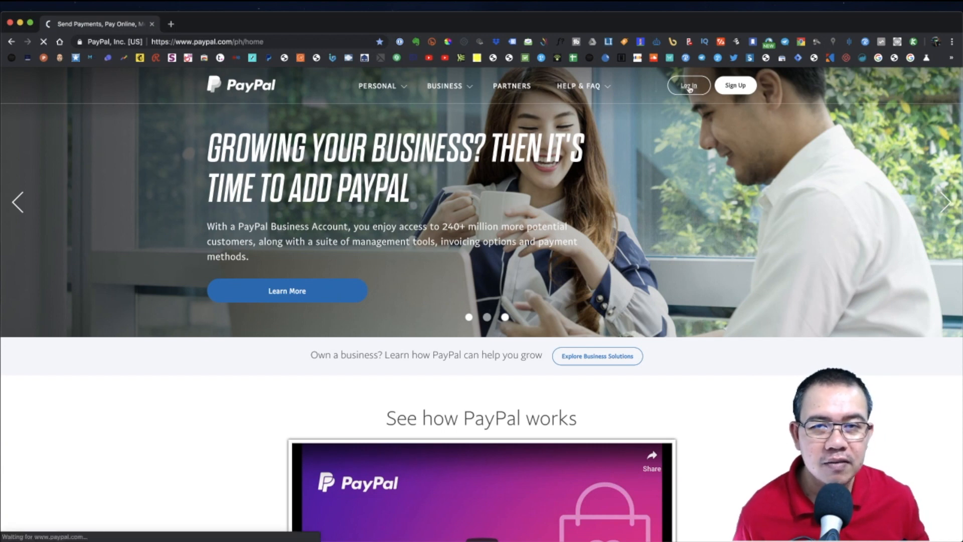
left_click(689, 85)
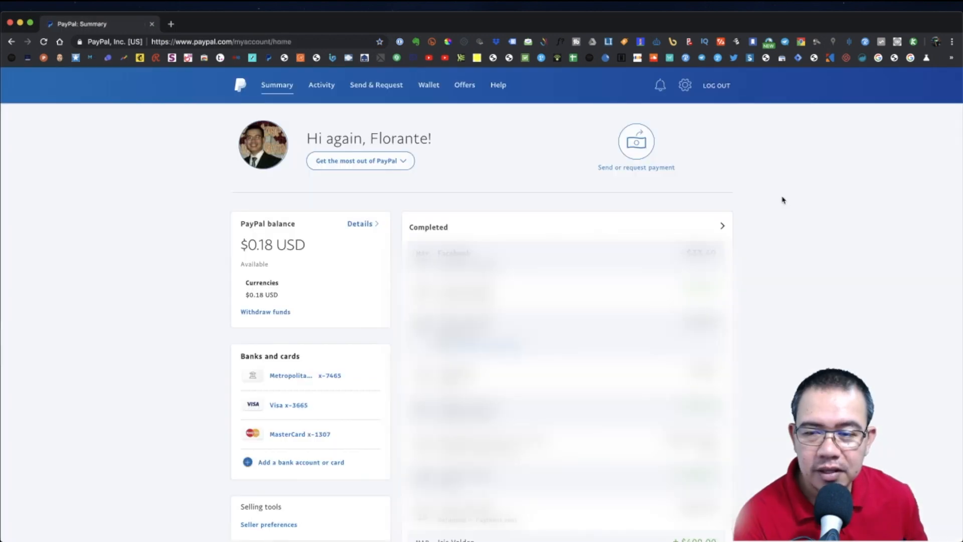
mouse_move(779, 175)
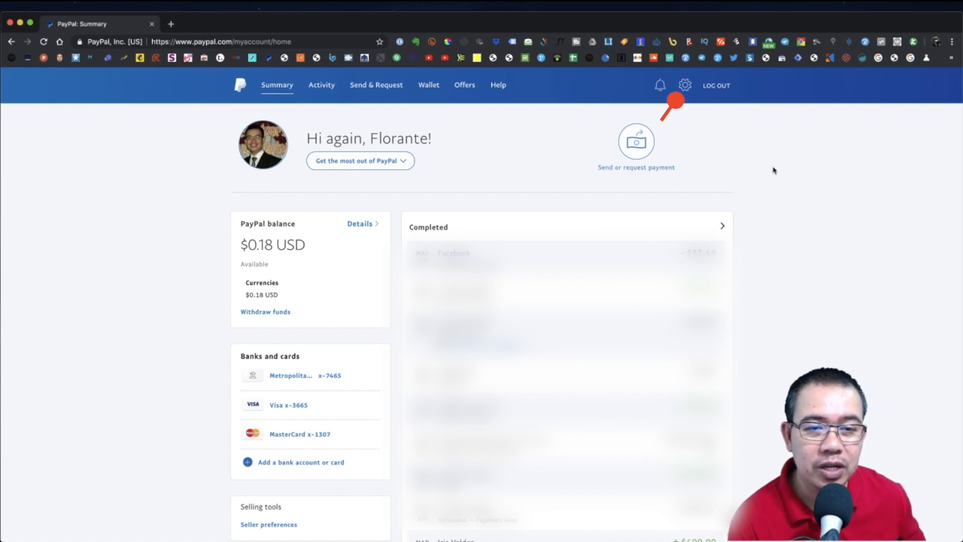
left_click(684, 84)
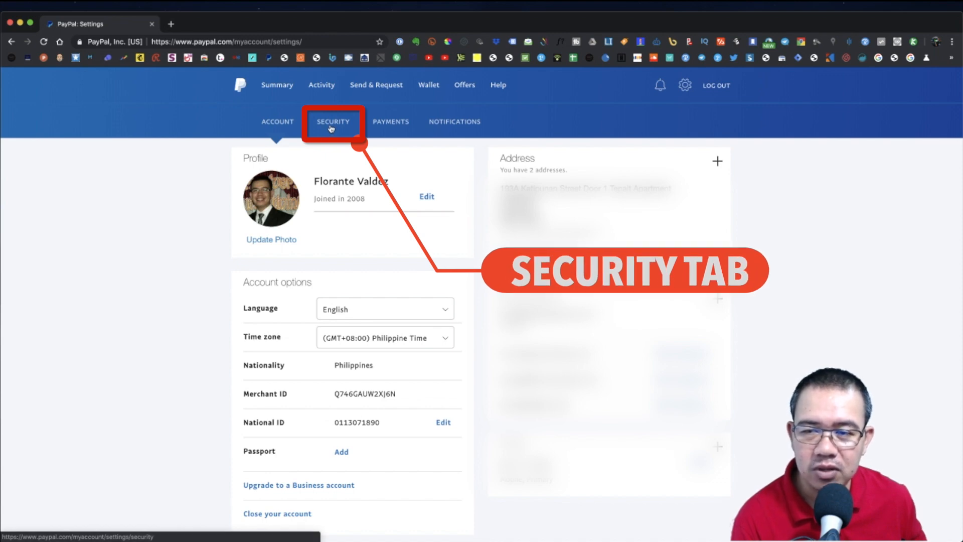
- In Security settings, start the Set Up flow for 2-step verification
left_click(333, 122)
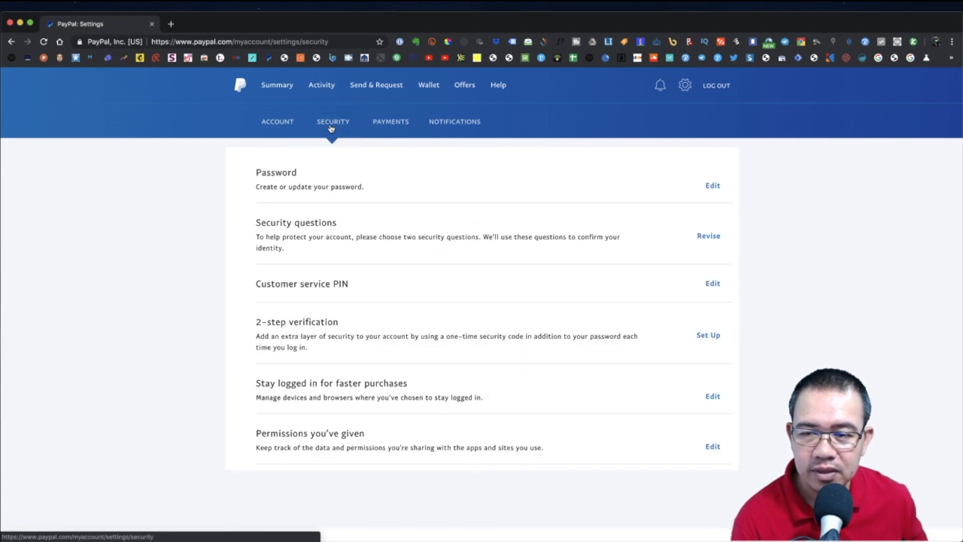
mouse_move(319, 244)
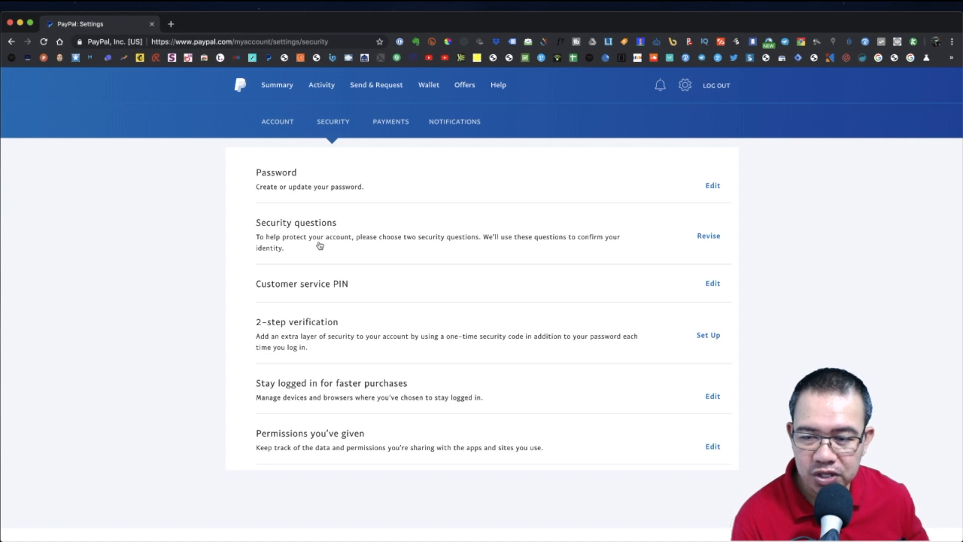
mouse_move(283, 294)
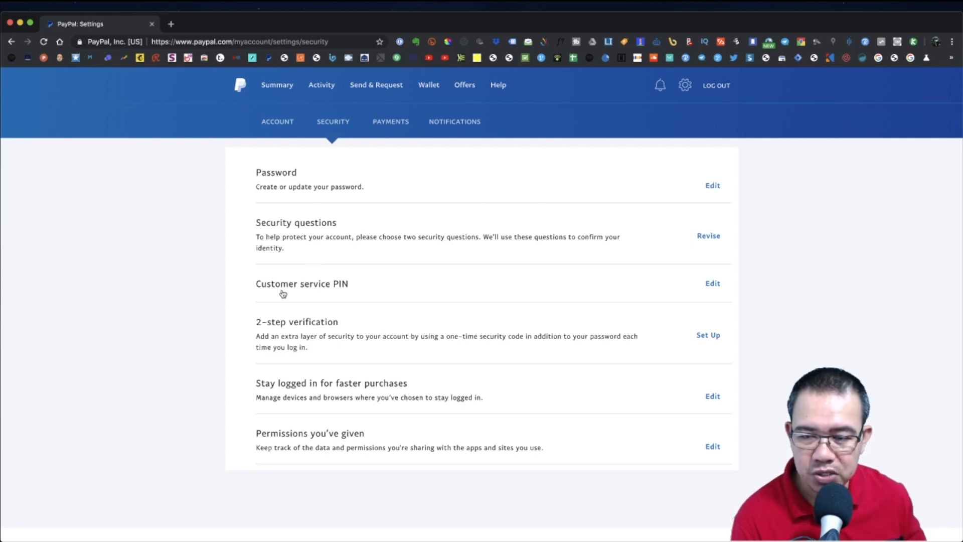
mouse_move(310, 323)
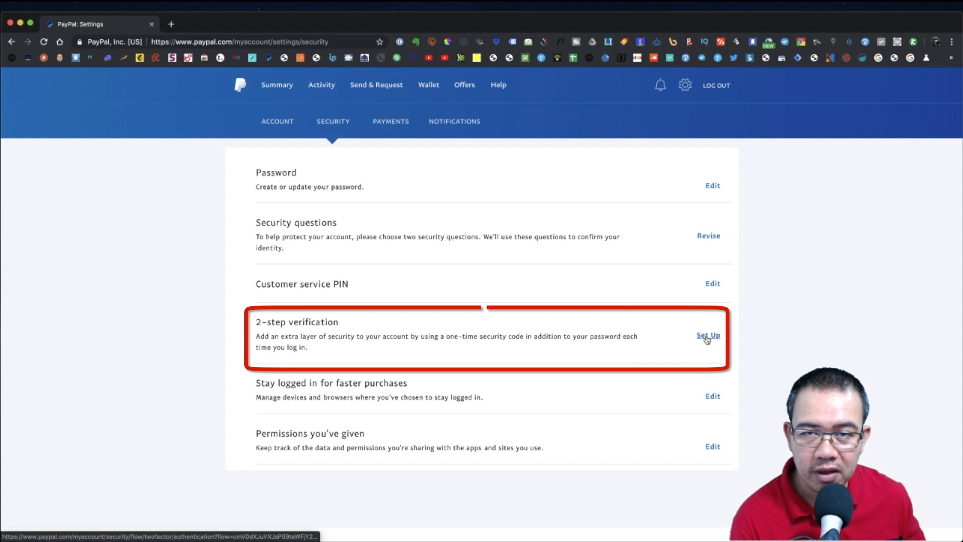
left_click(707, 335)
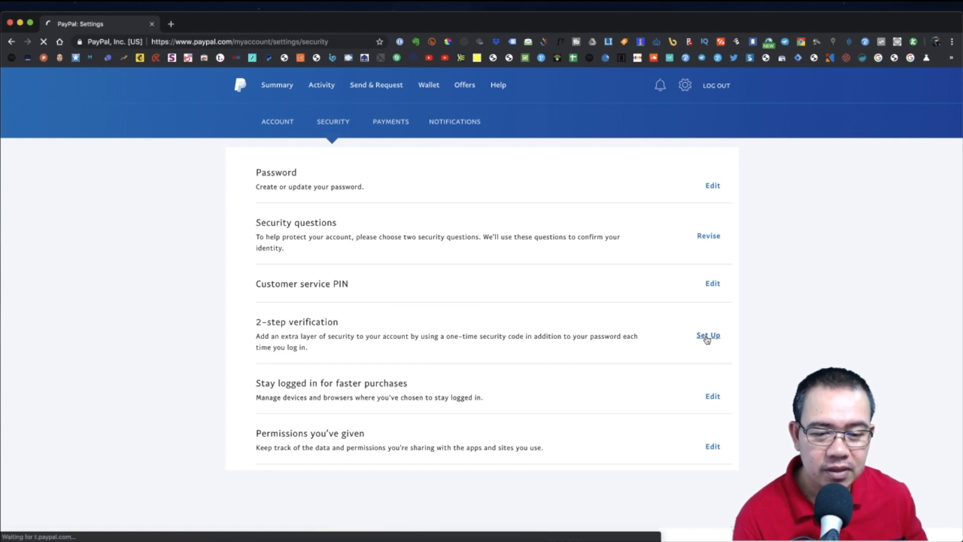
- Choose 'Use an authenticator app' for codes and continue to the QR code page
left_click(708, 335)
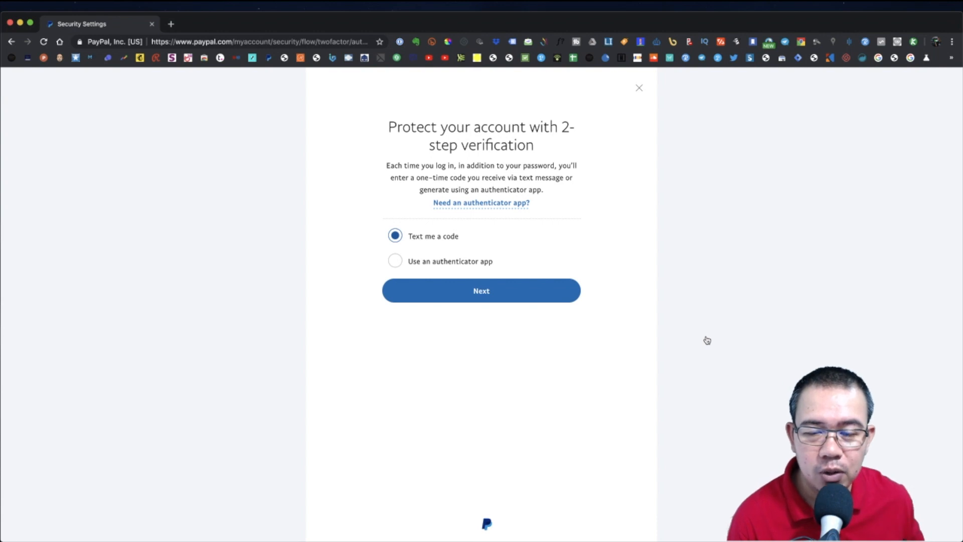
mouse_move(662, 291)
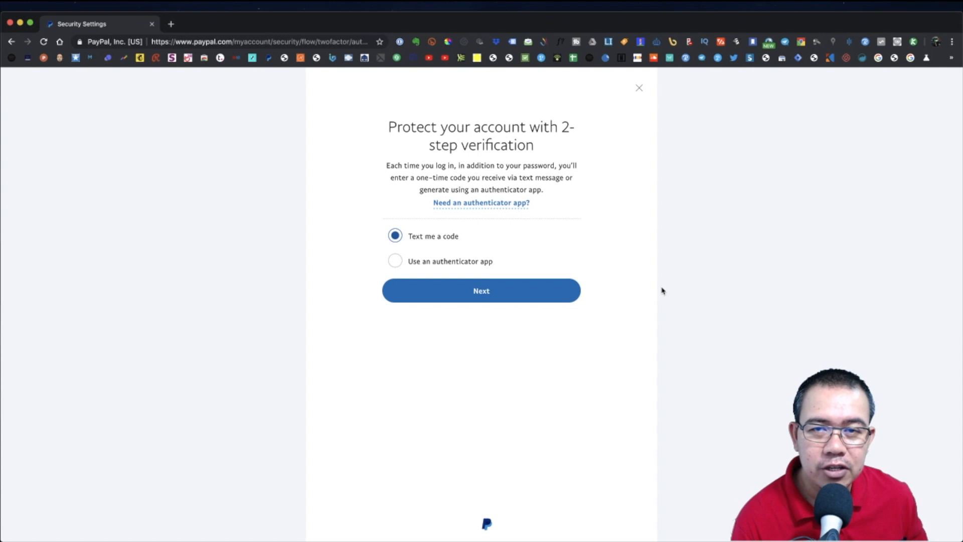
mouse_move(653, 287)
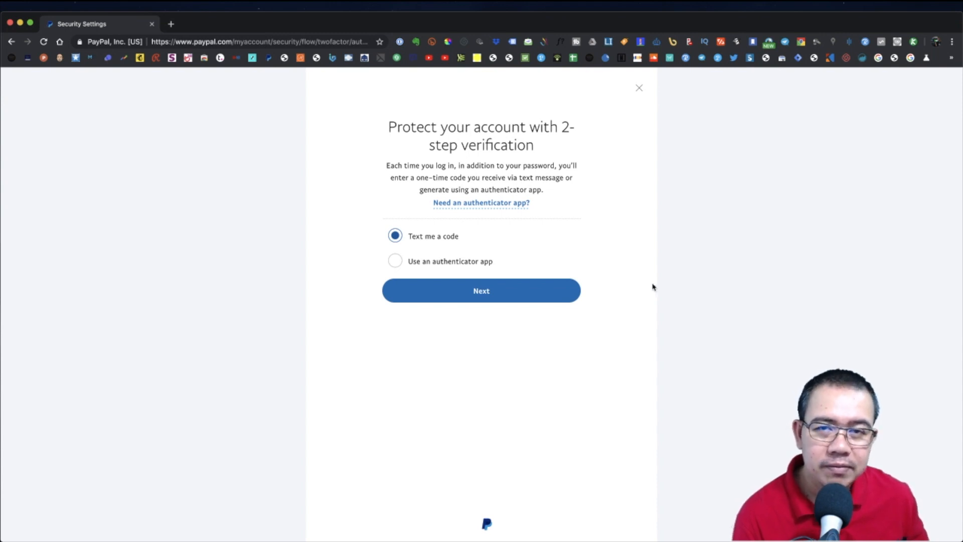
mouse_move(645, 289)
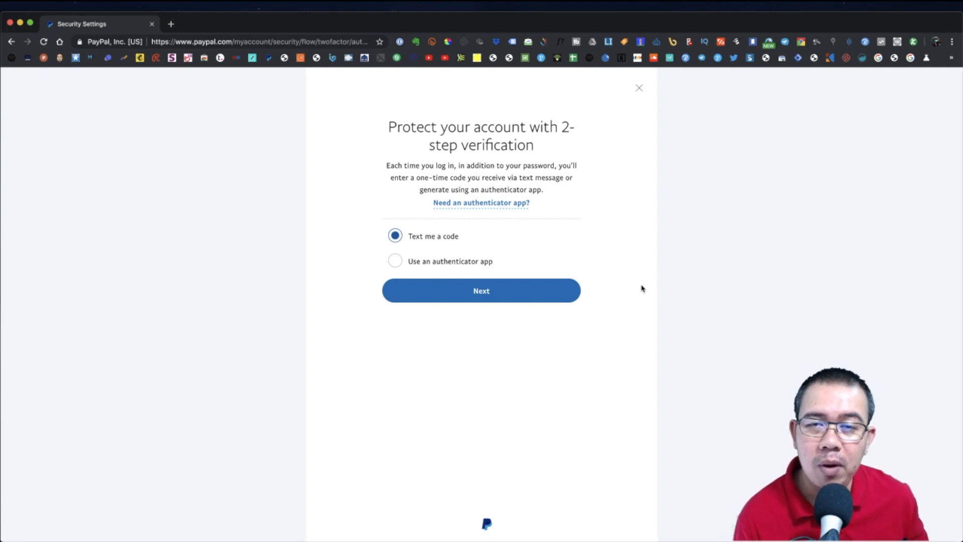
mouse_move(608, 276)
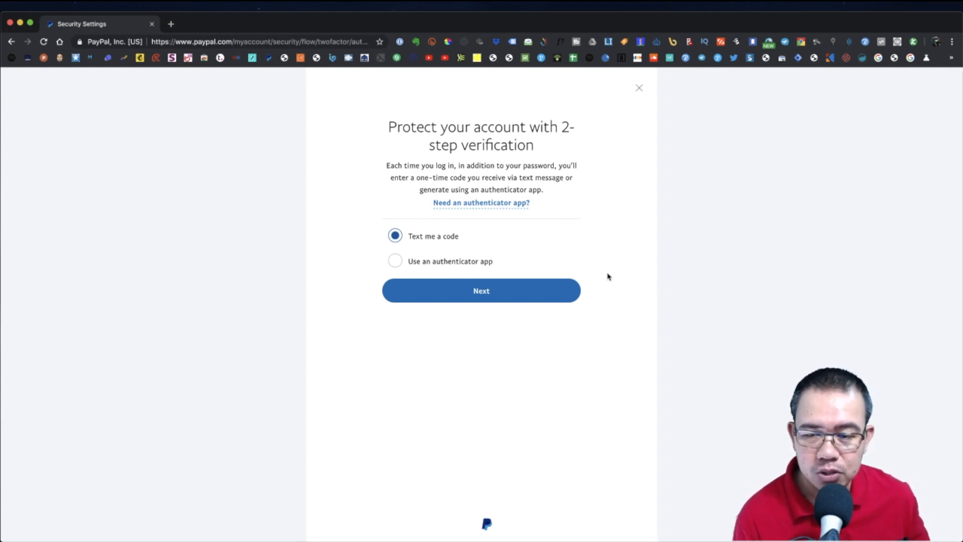
left_click(396, 261)
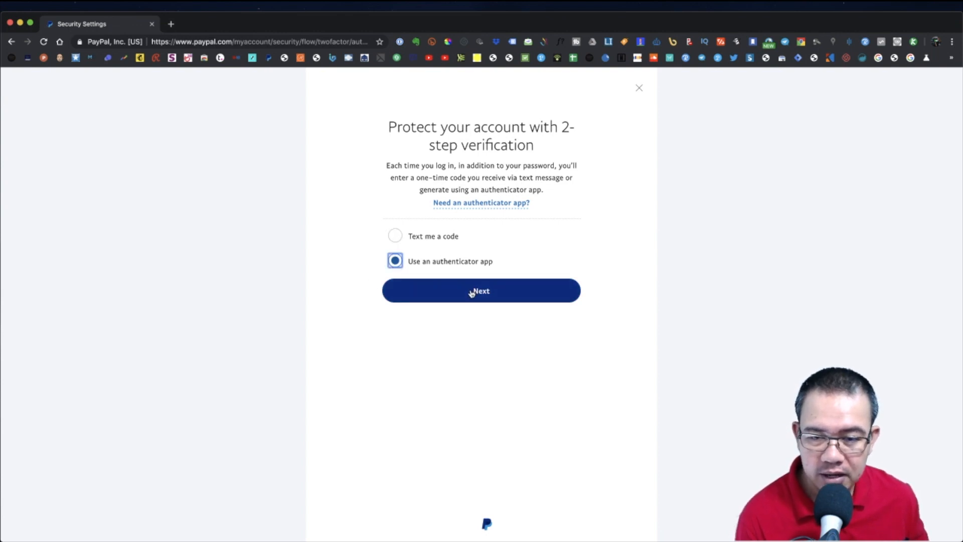
left_click(481, 291)
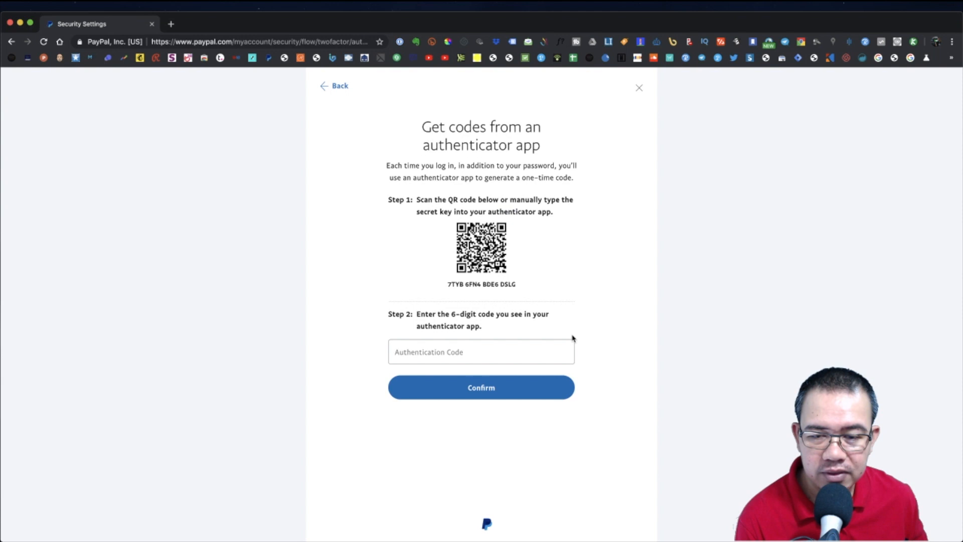
mouse_move(612, 333)
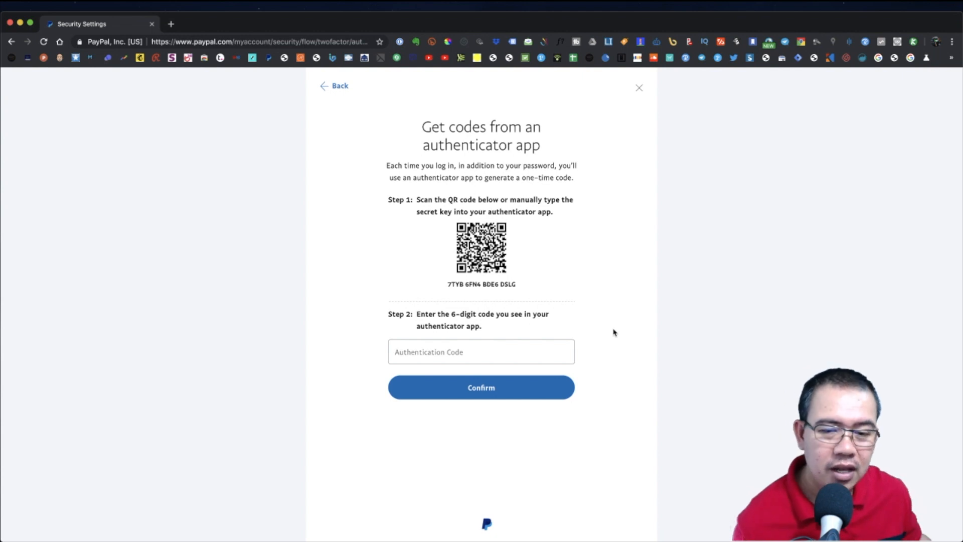
mouse_move(133, 247)
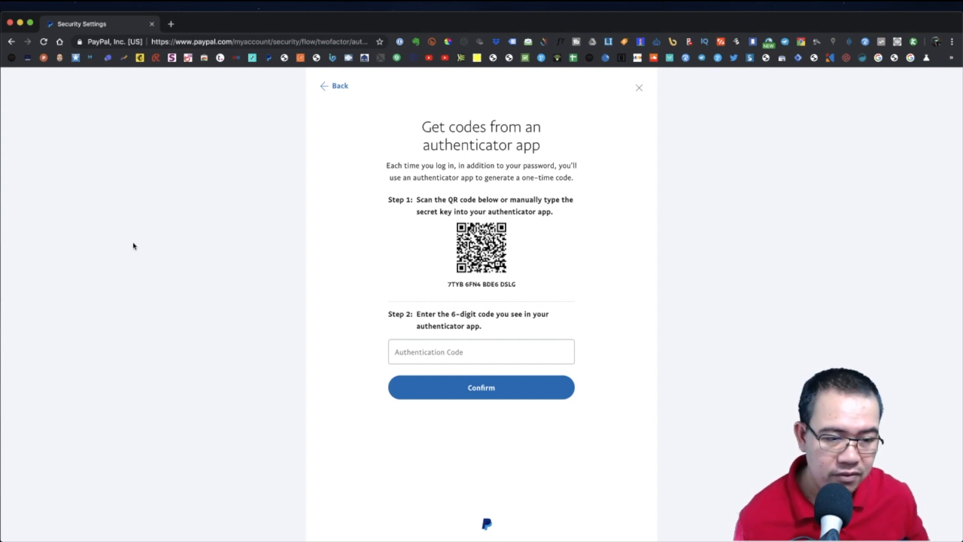
mouse_move(71, 268)
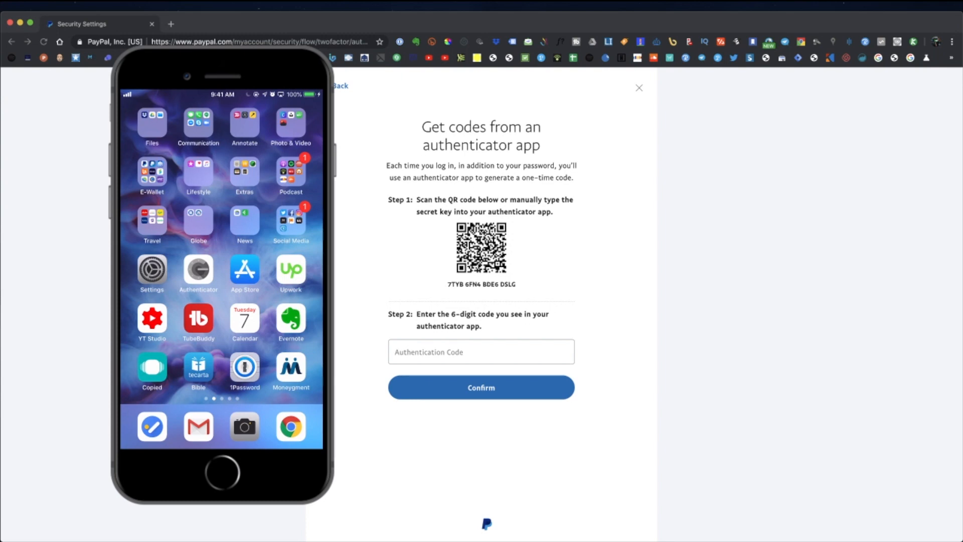
left_click(197, 273)
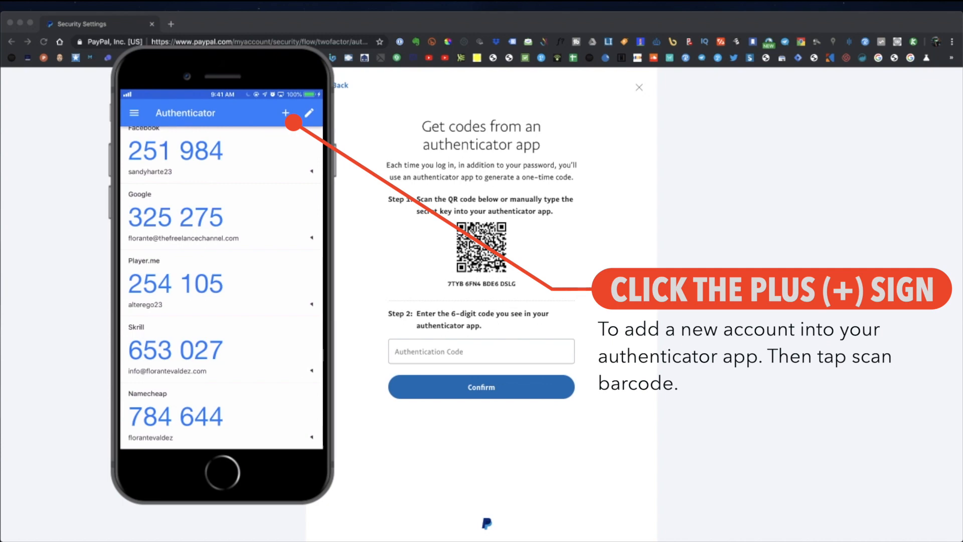
- Add a new PayPal account in the phone's authenticator by scanning the QR code
left_click(285, 112)
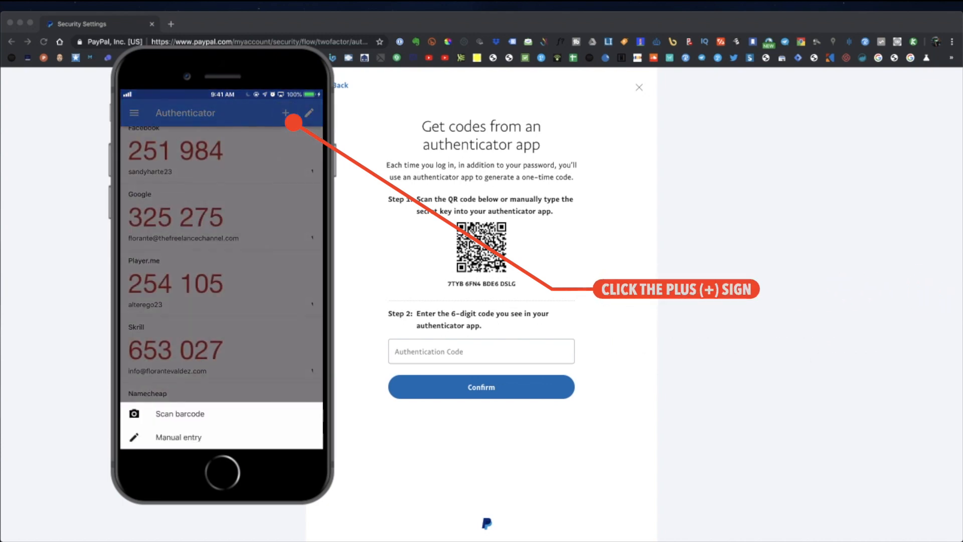
left_click(179, 413)
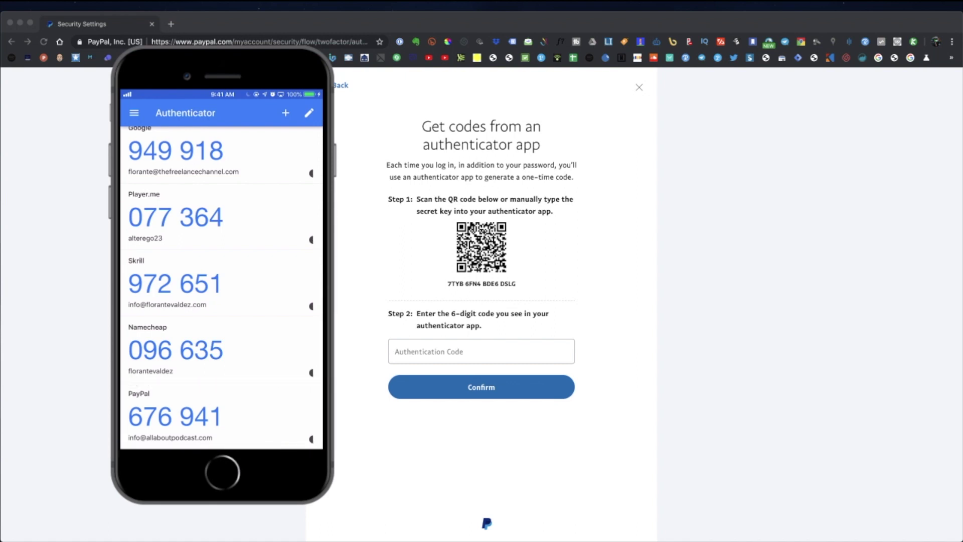
mouse_move(423, 359)
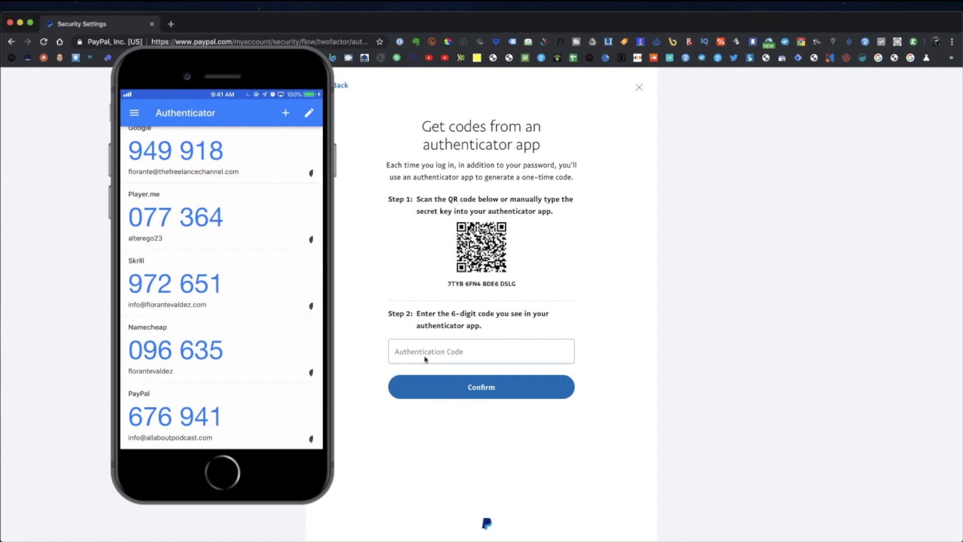
left_click(480, 351)
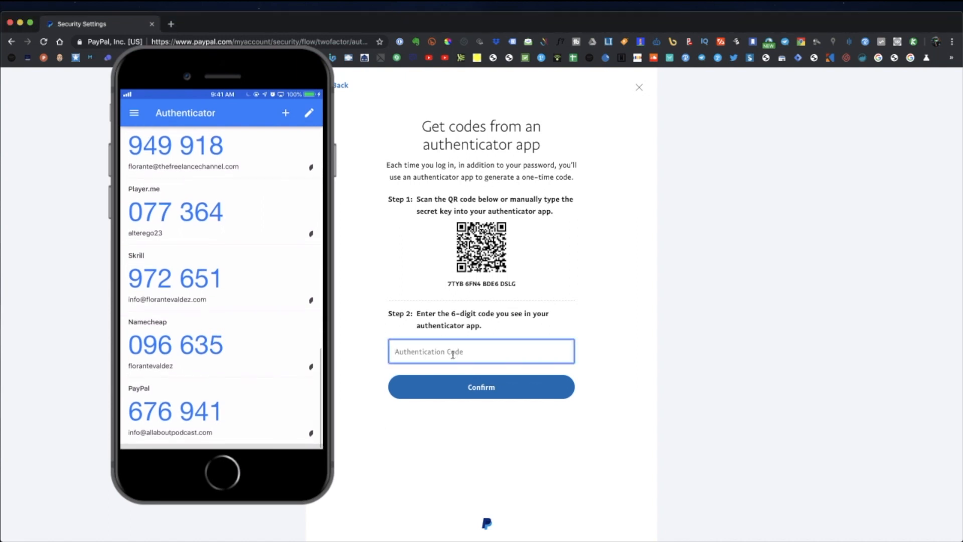
scroll("up", 3)
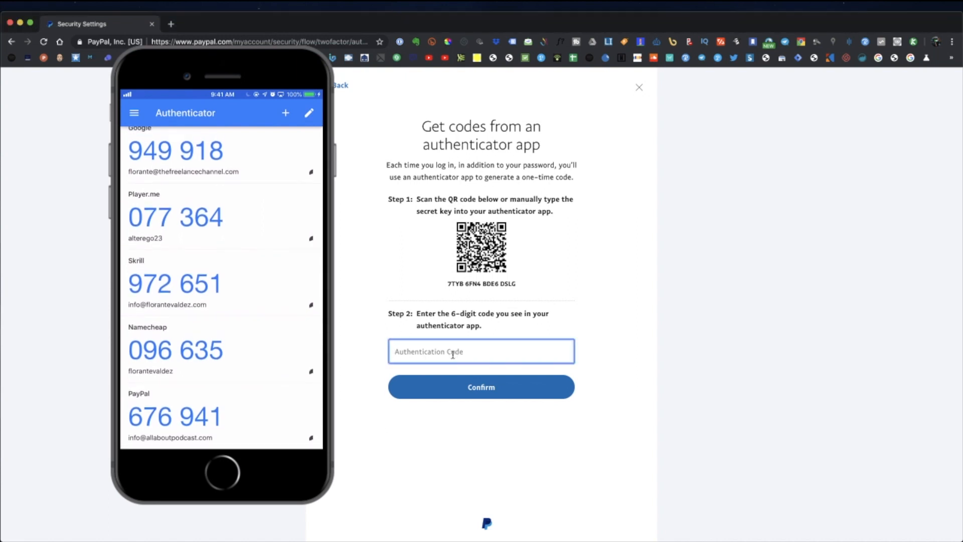
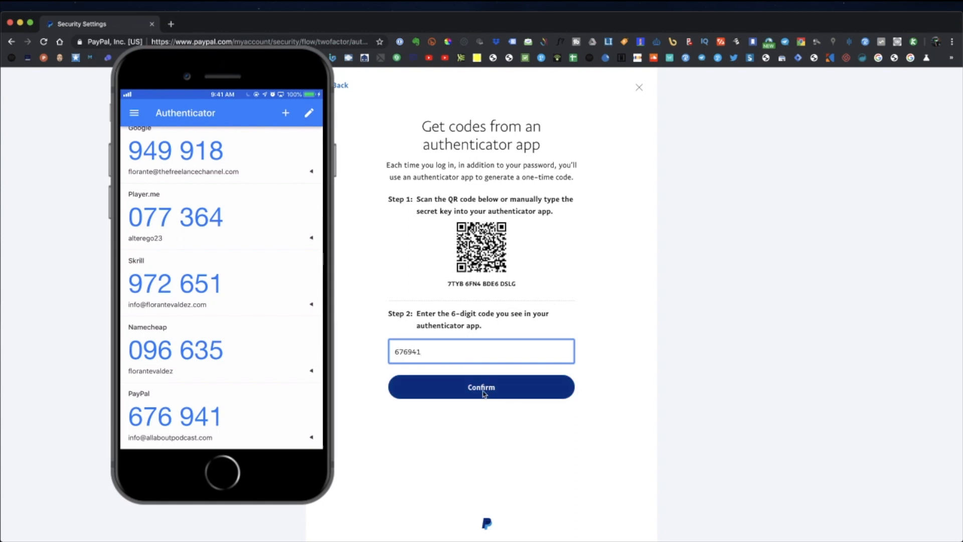
left_click(481, 387)
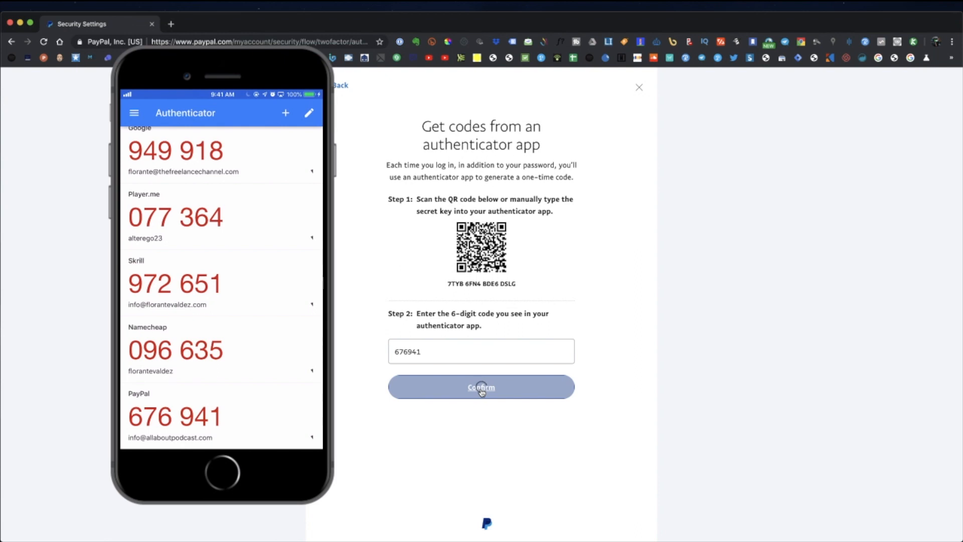
left_click(480, 386)
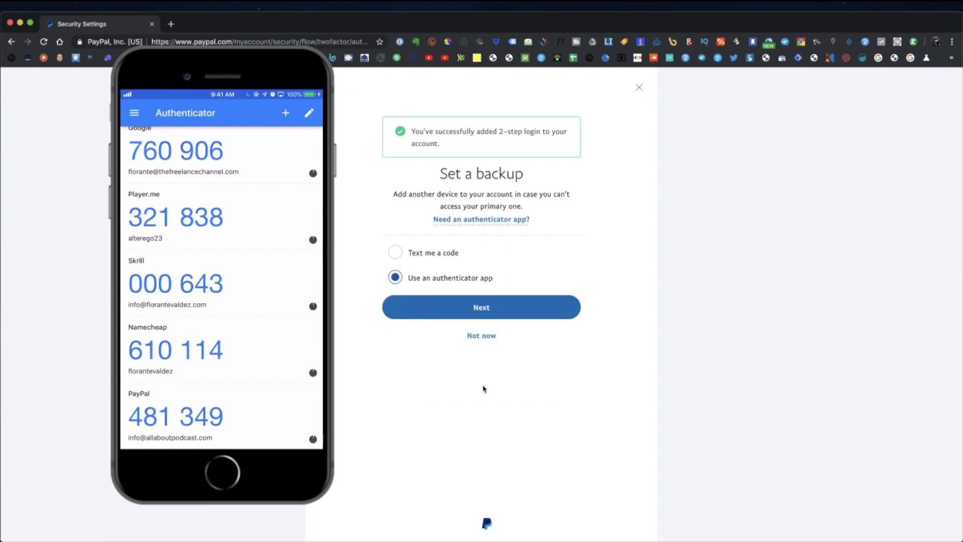
mouse_move(502, 392)
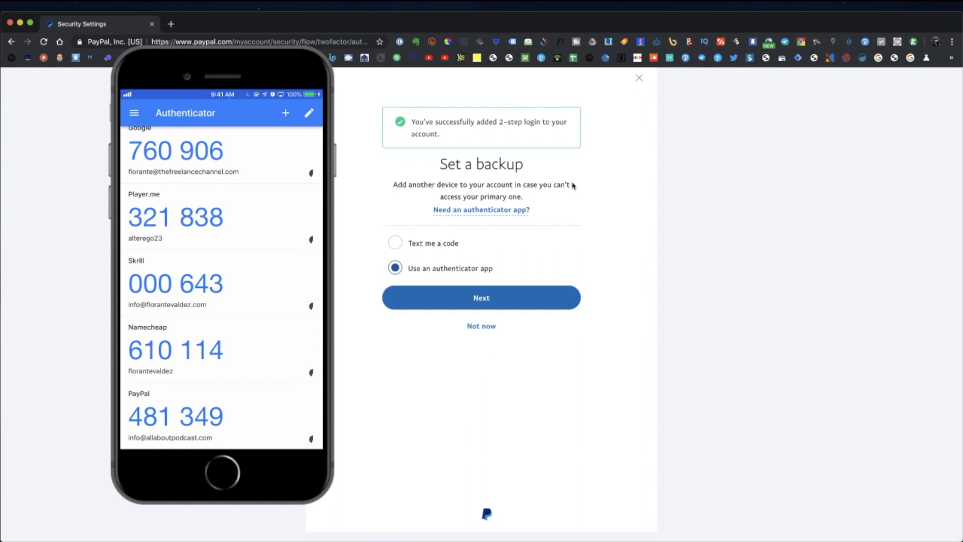
mouse_move(622, 125)
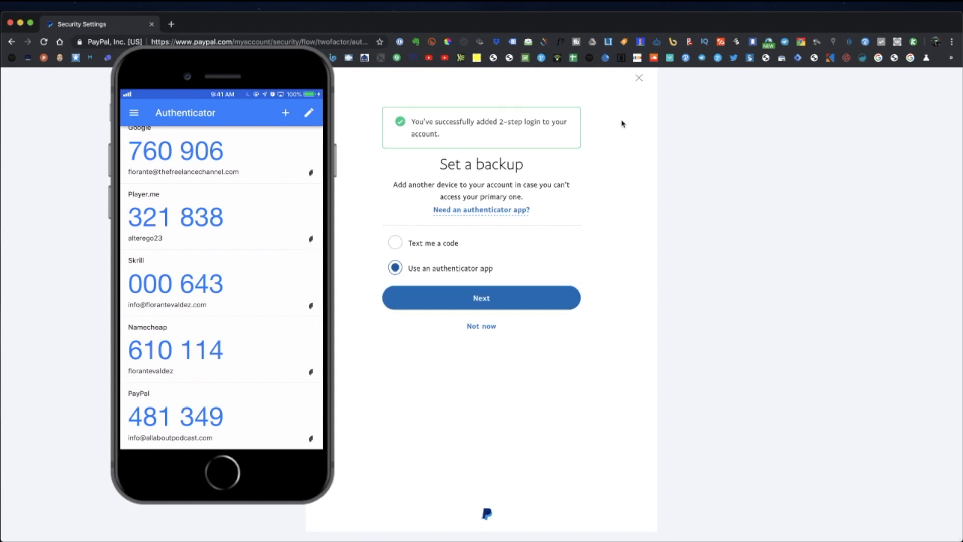
mouse_move(636, 95)
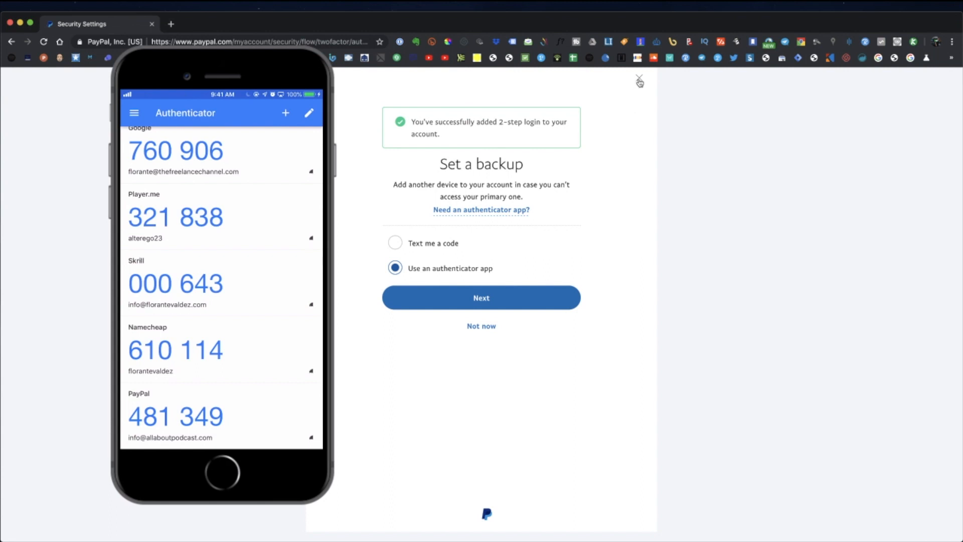
mouse_move(74, 215)
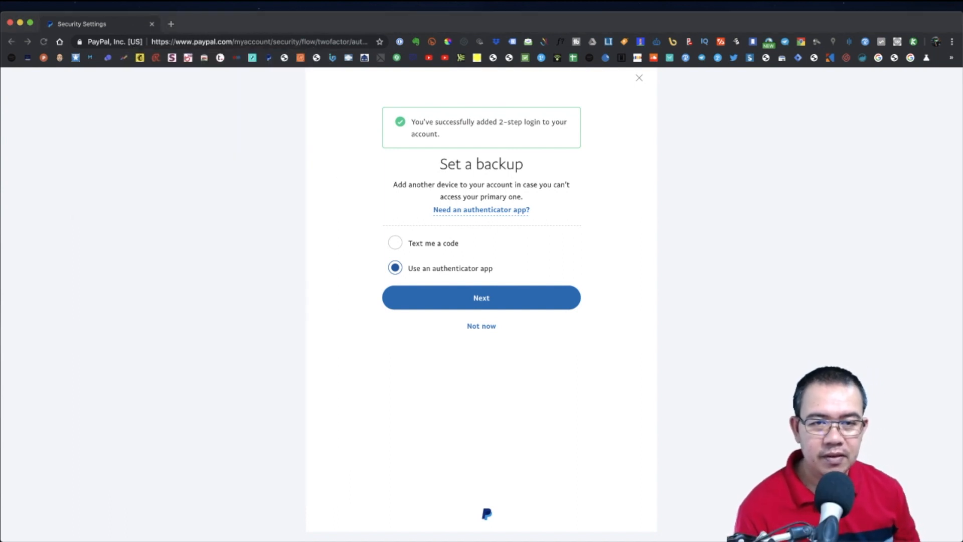
- Close the 'Set a backup' dialog to return to Security settings without a backup device
left_click(639, 78)
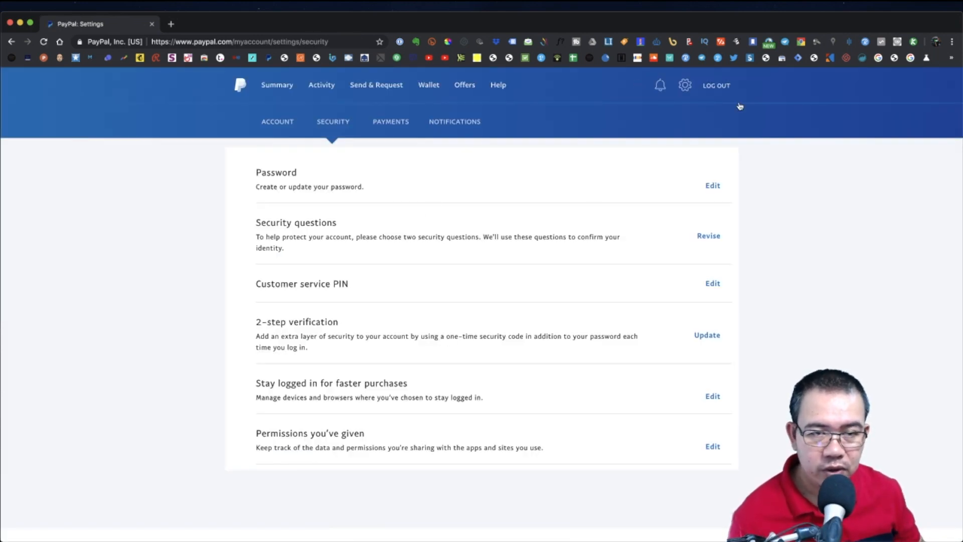
- Log out of PayPal and return to the login page from the home page
left_click(717, 85)
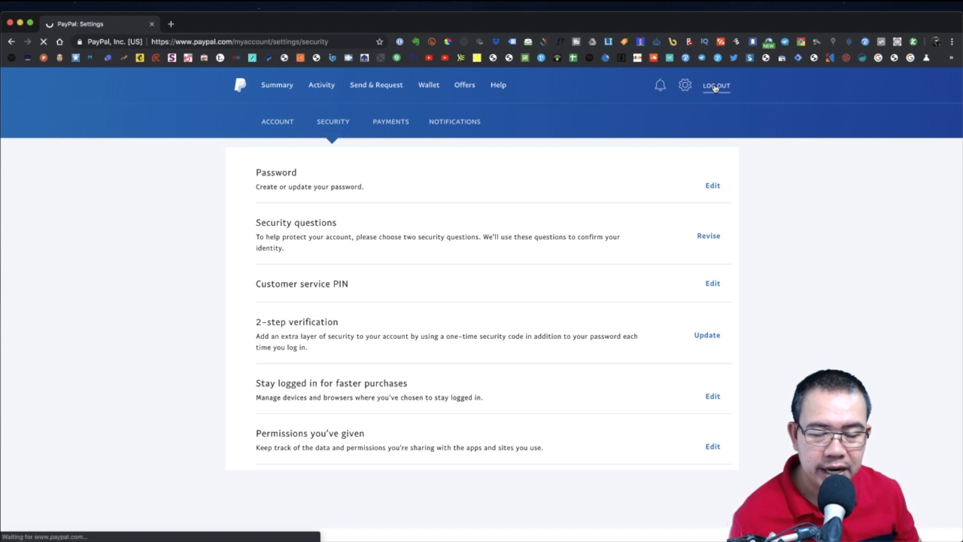
left_click(717, 84)
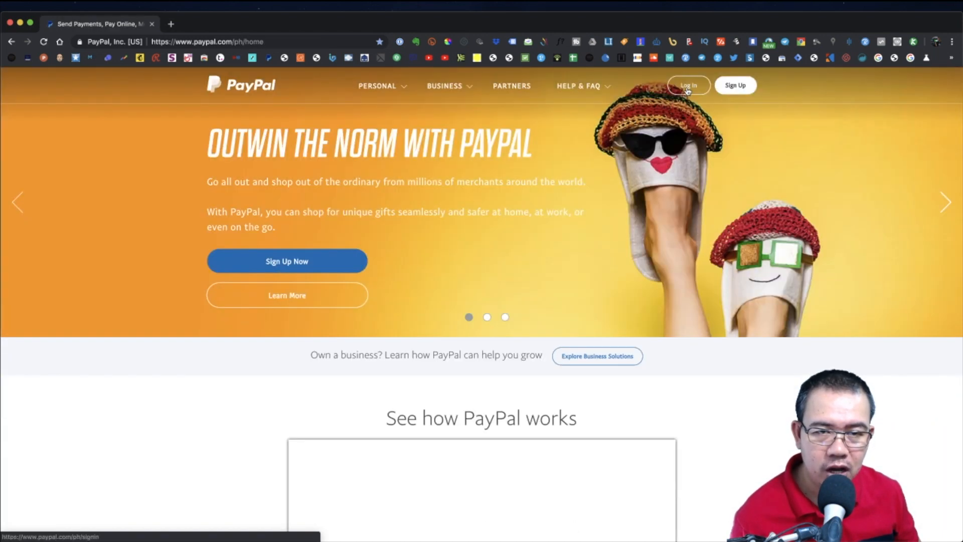
left_click(688, 85)
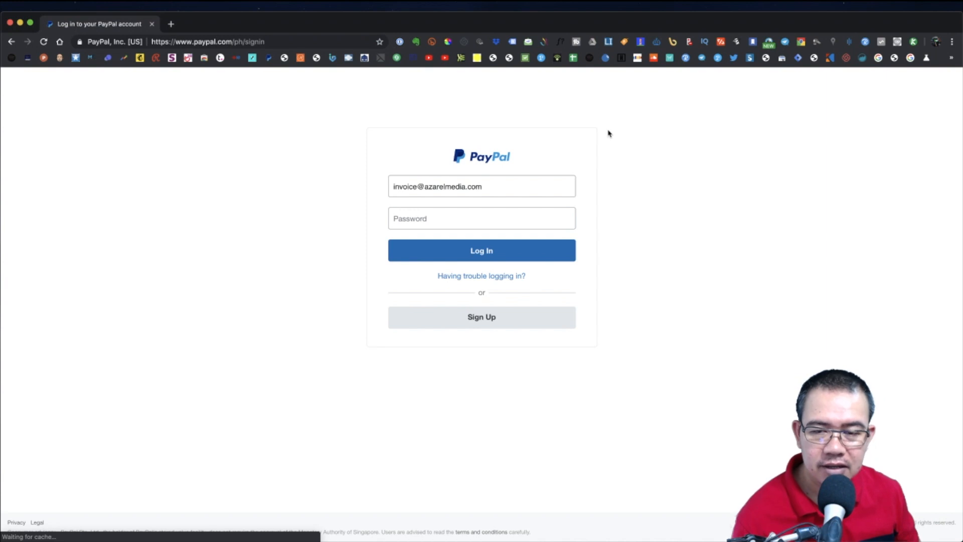
- Fill the saved personal account password from the password manager and log in
left_click(480, 217)
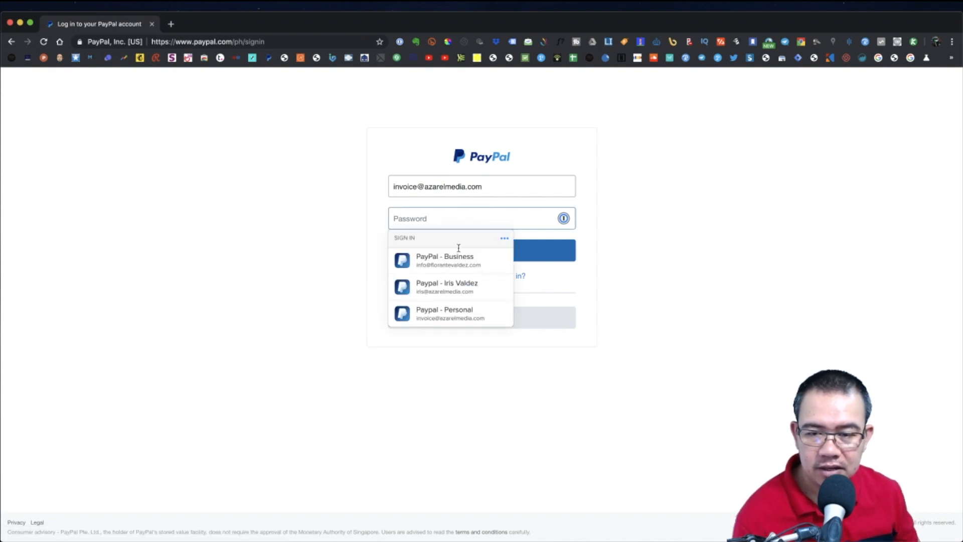
left_click(445, 313)
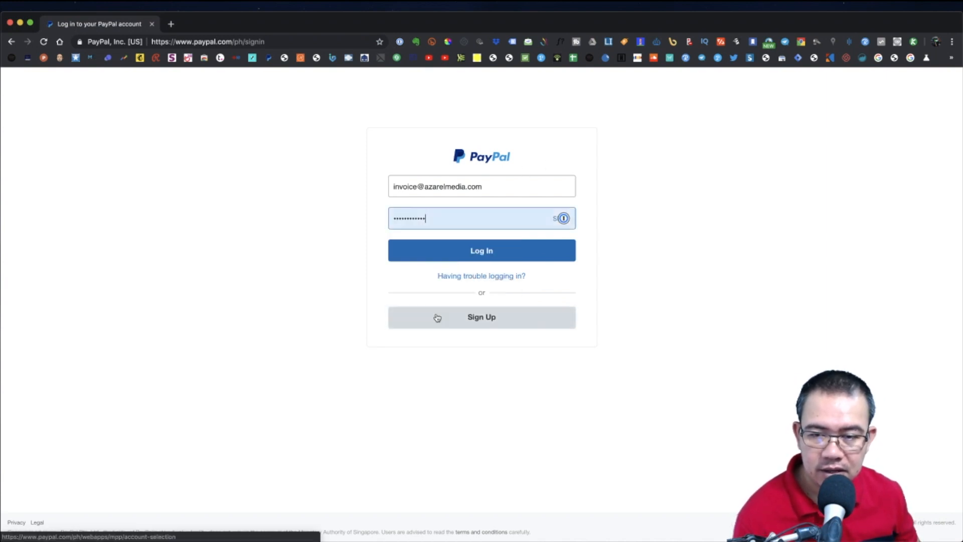
left_click(482, 250)
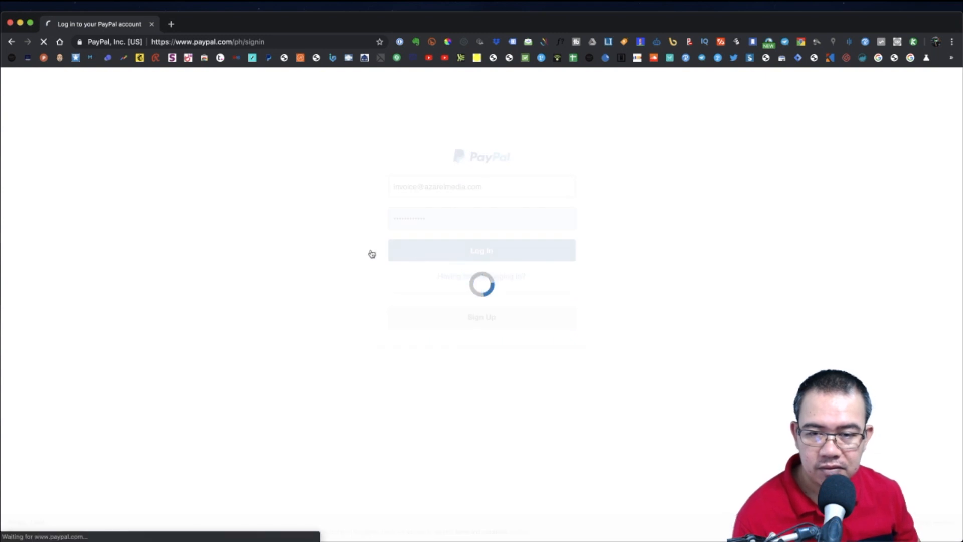
left_click(482, 251)
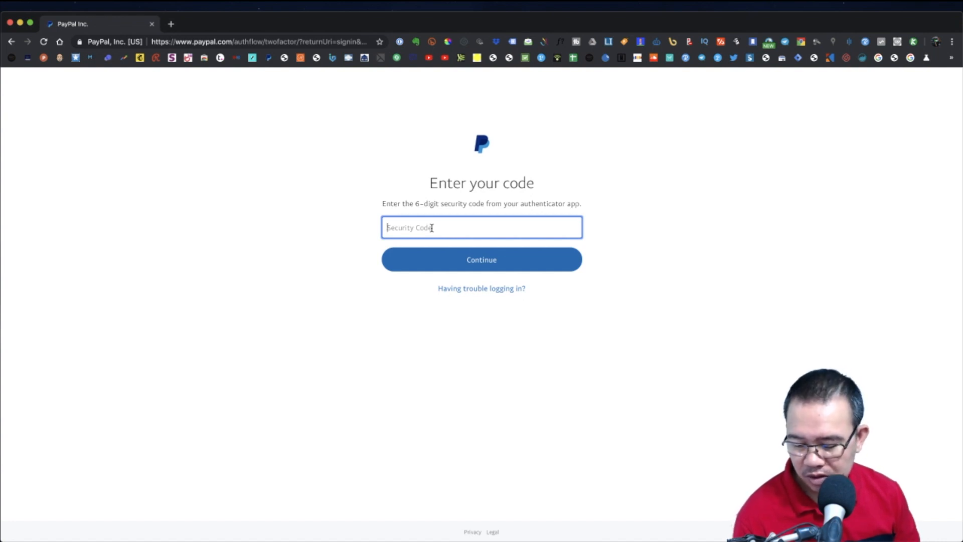
mouse_move(370, 234)
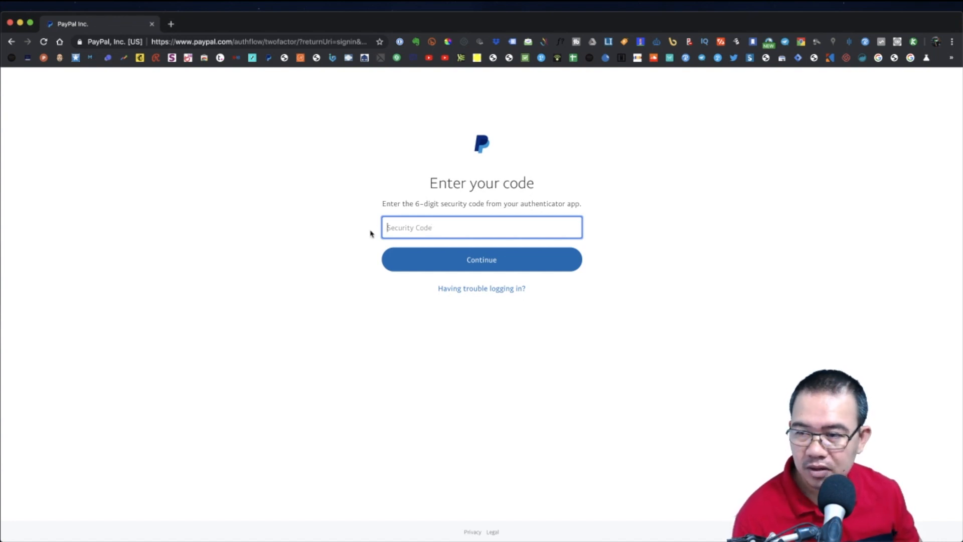
mouse_move(72, 266)
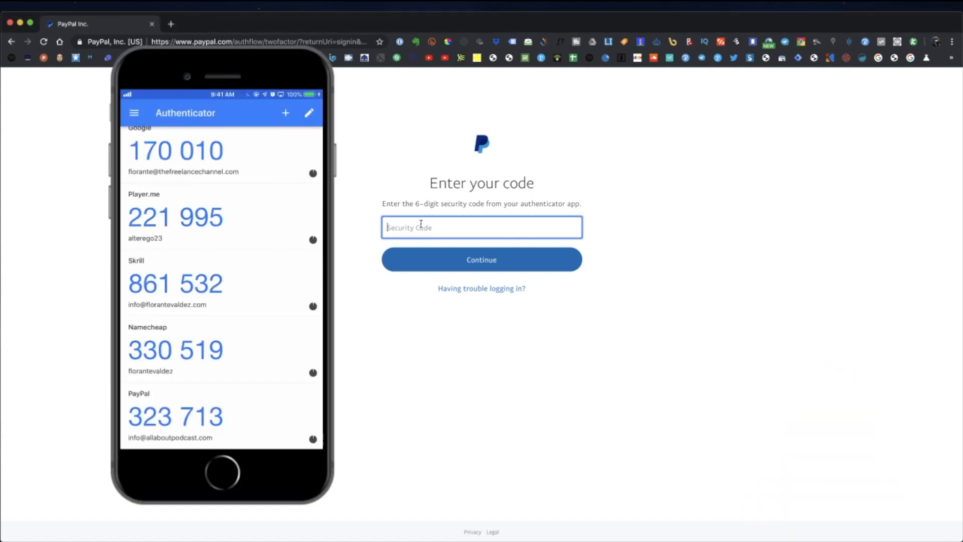
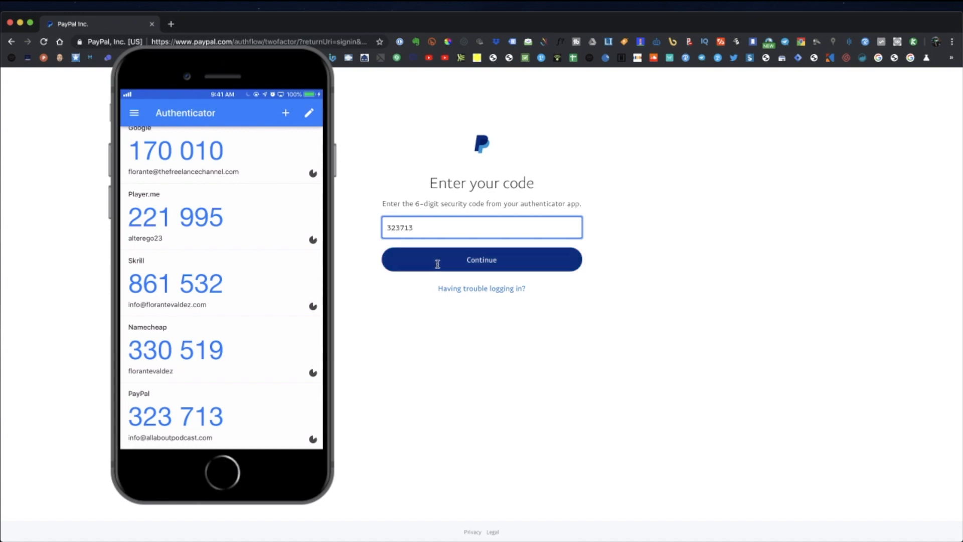
left_click(480, 259)
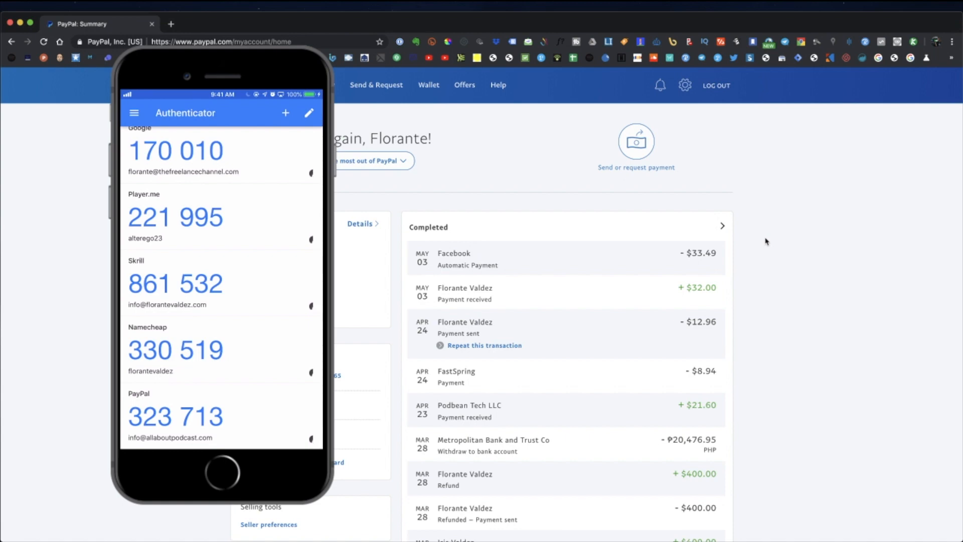
left_click(220, 471)
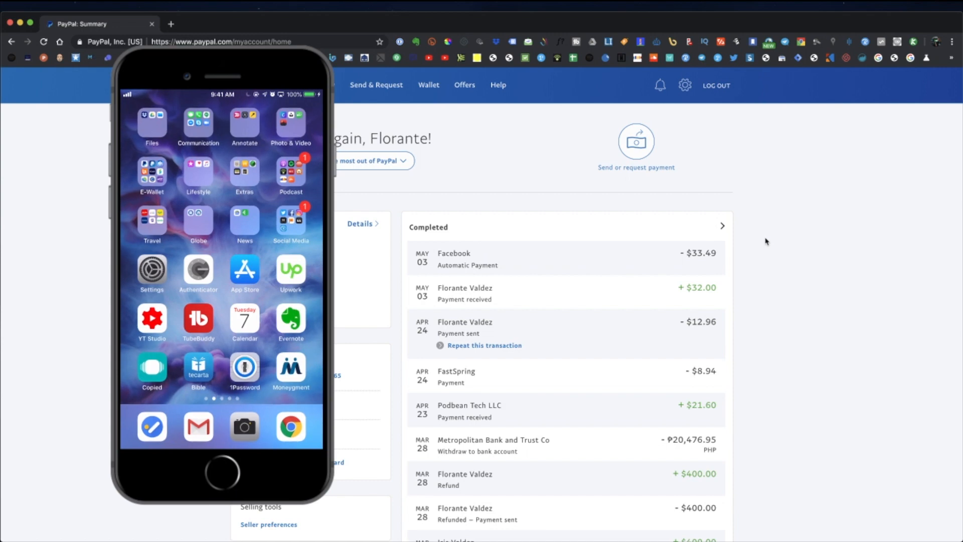